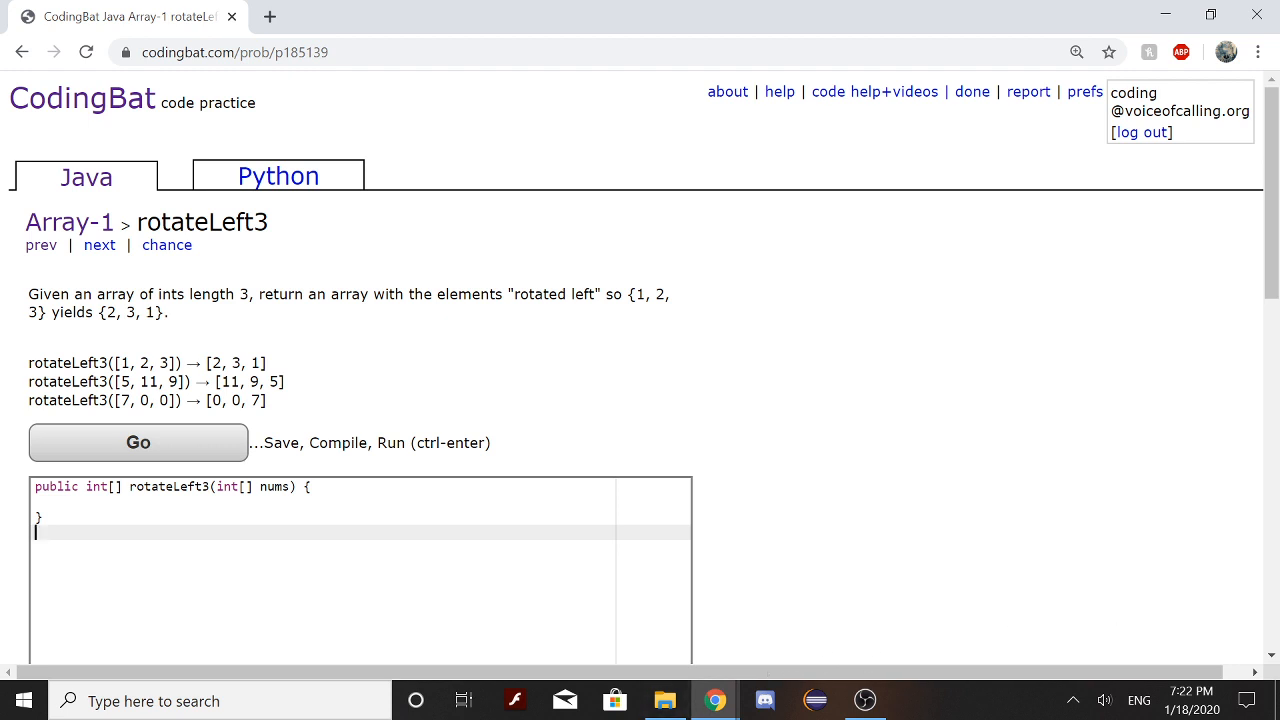
# Declare int a[] = { nums[1], nums[2], nums[0]} in the method body
pyautogui.click(296, 486)
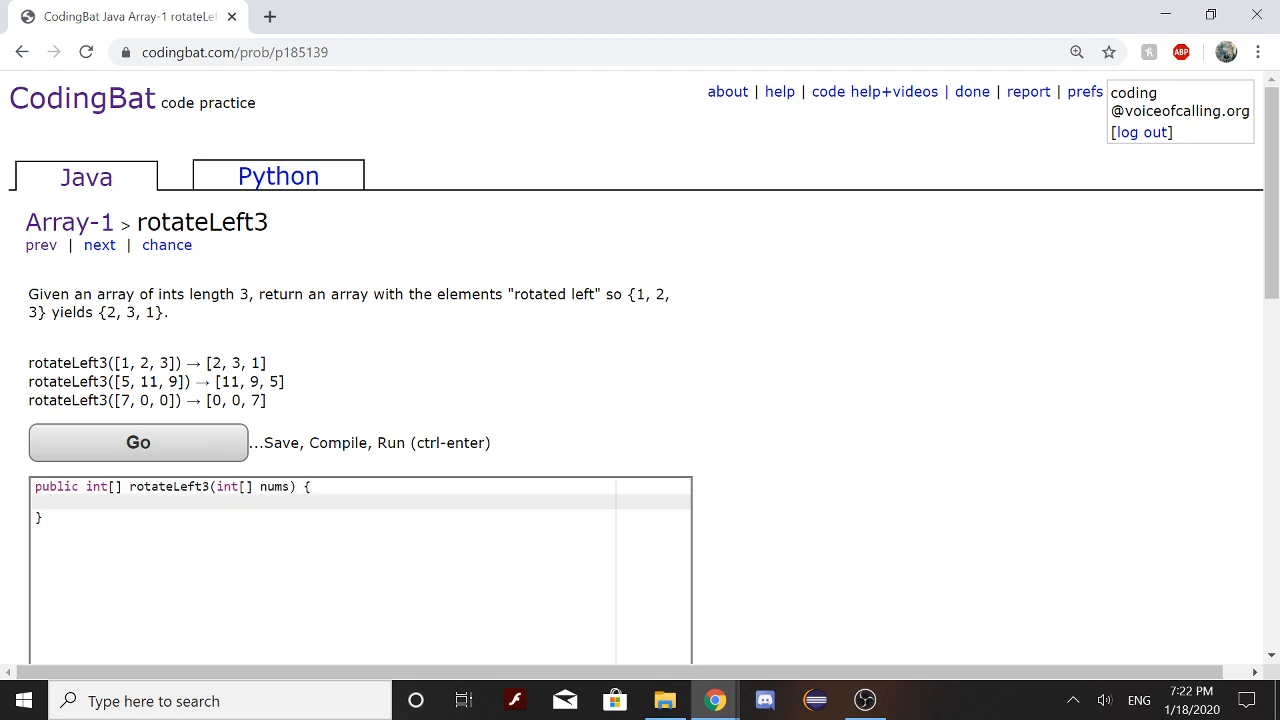
pyautogui.write('int')
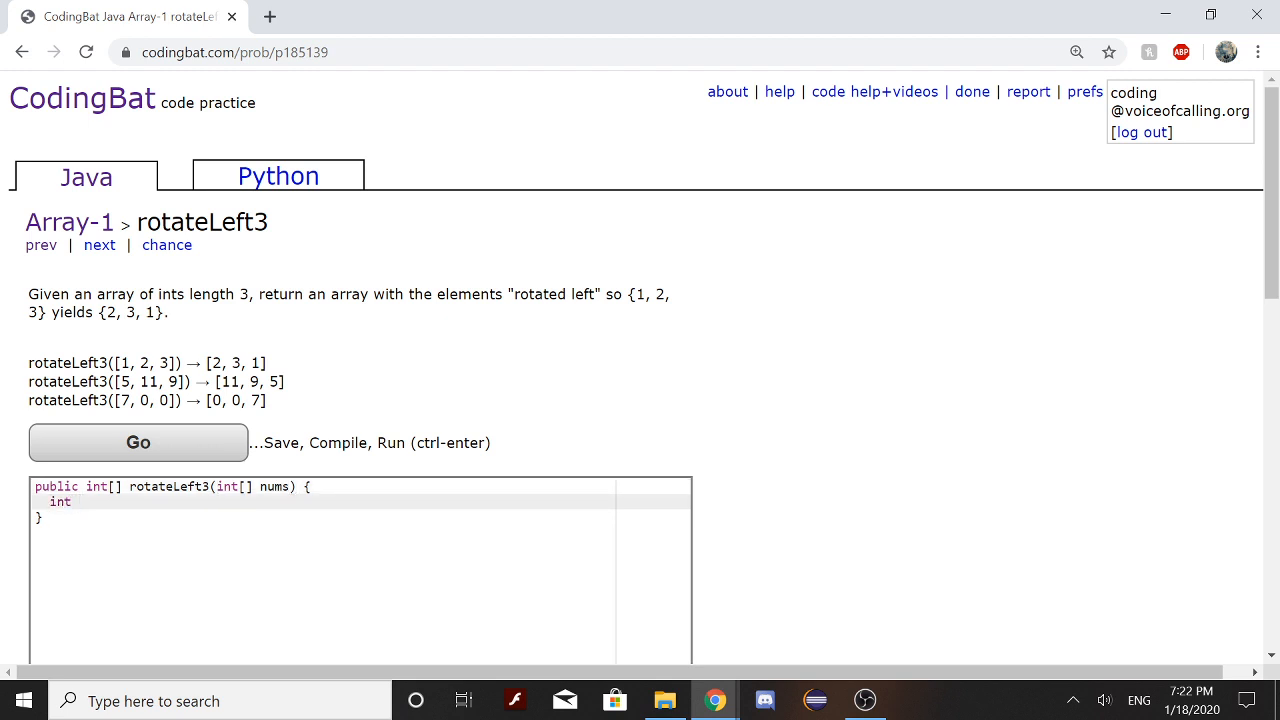
pyautogui.write('a')
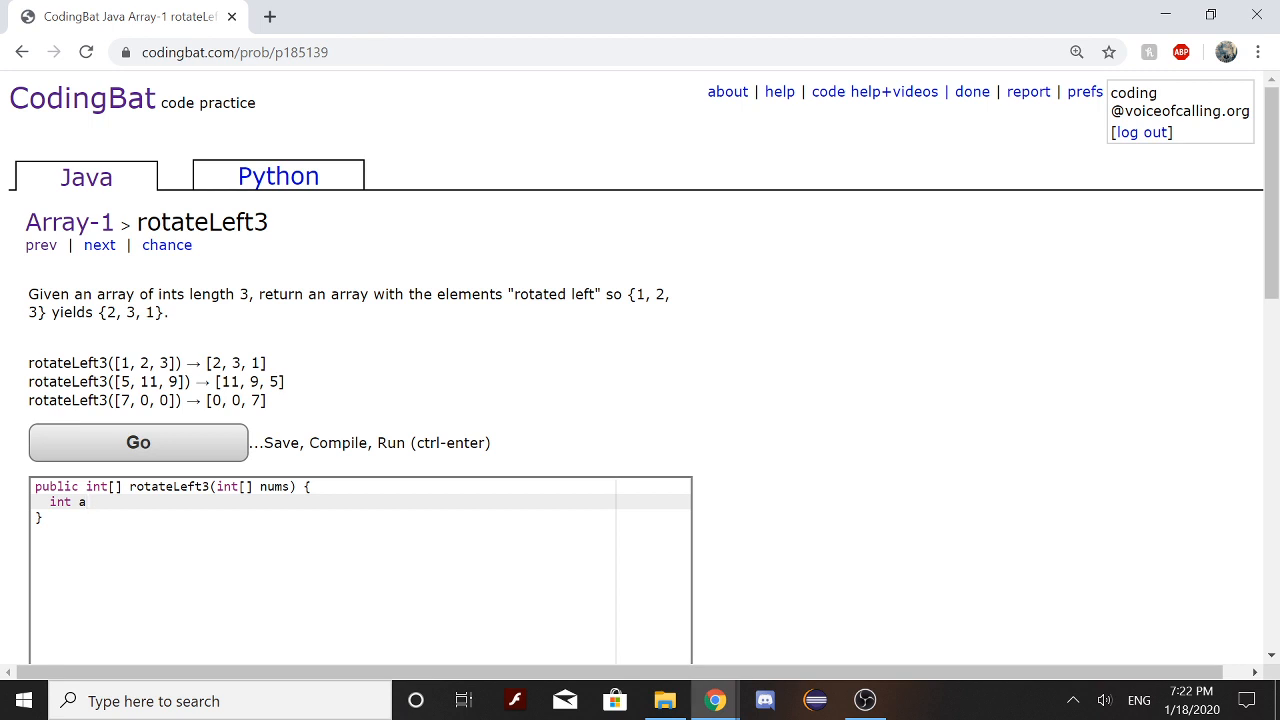
pyautogui.write('[]')
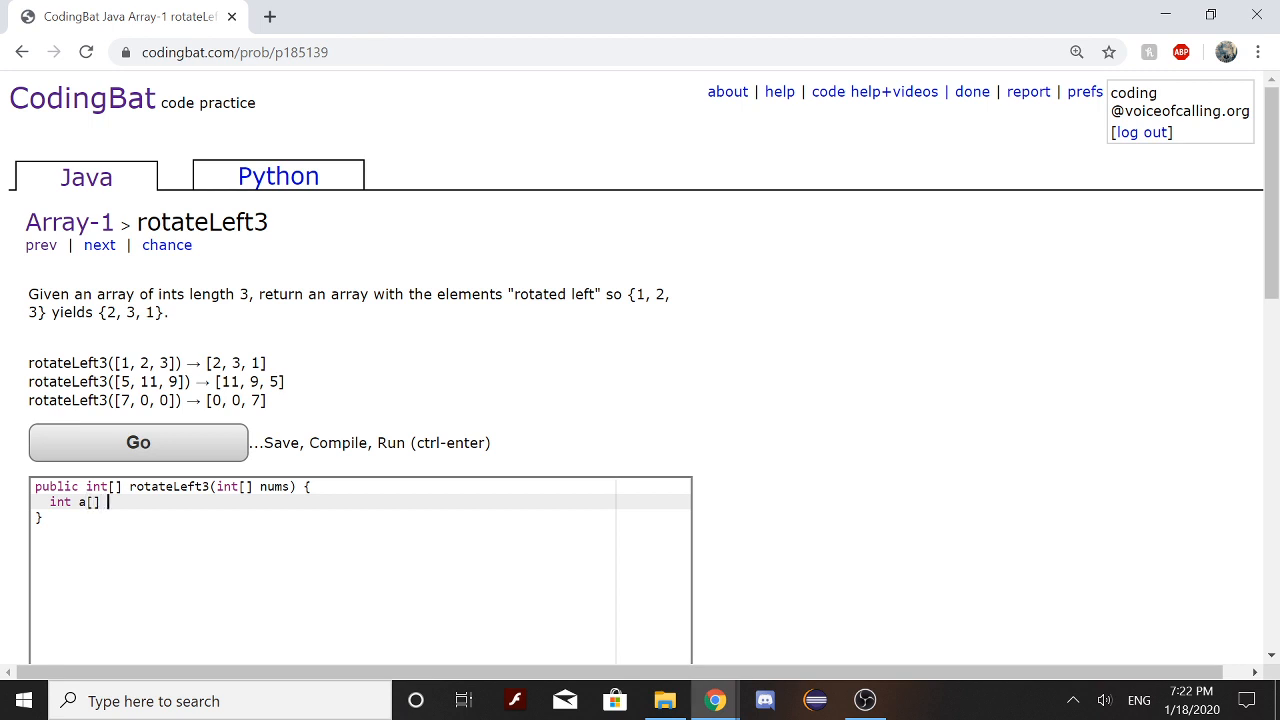
pyautogui.write('=')
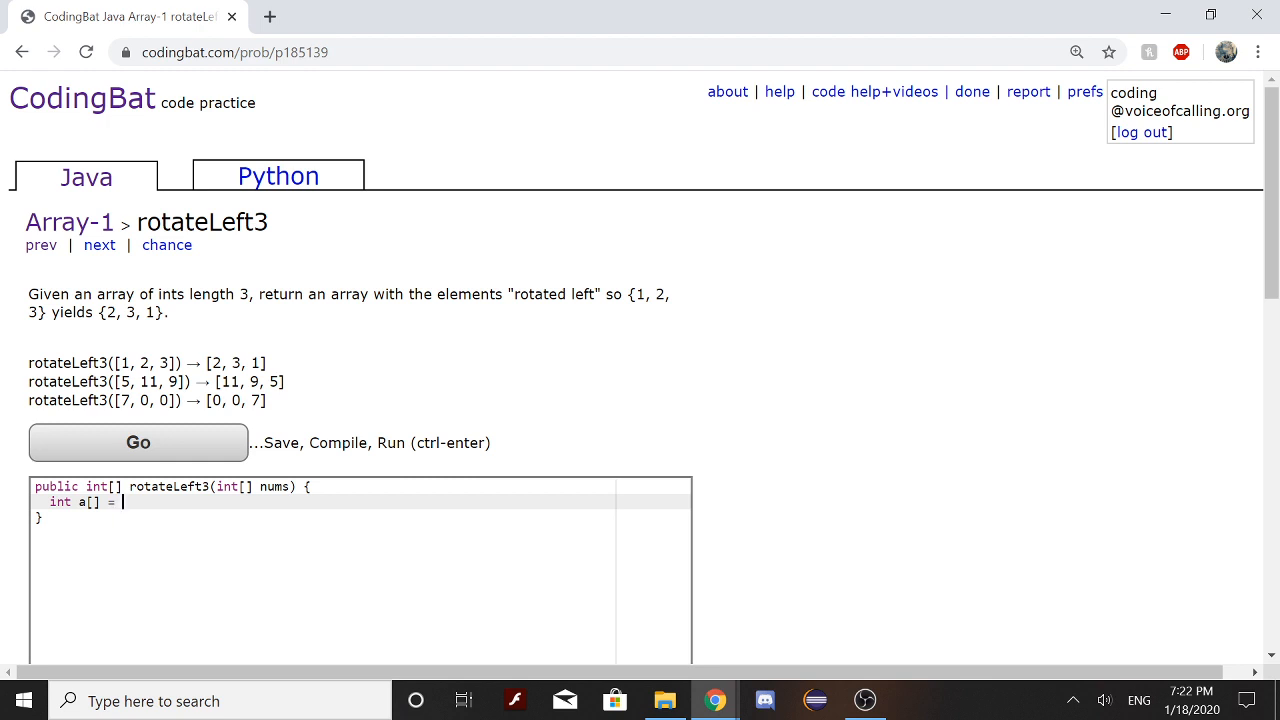
pyautogui.write('{ num')
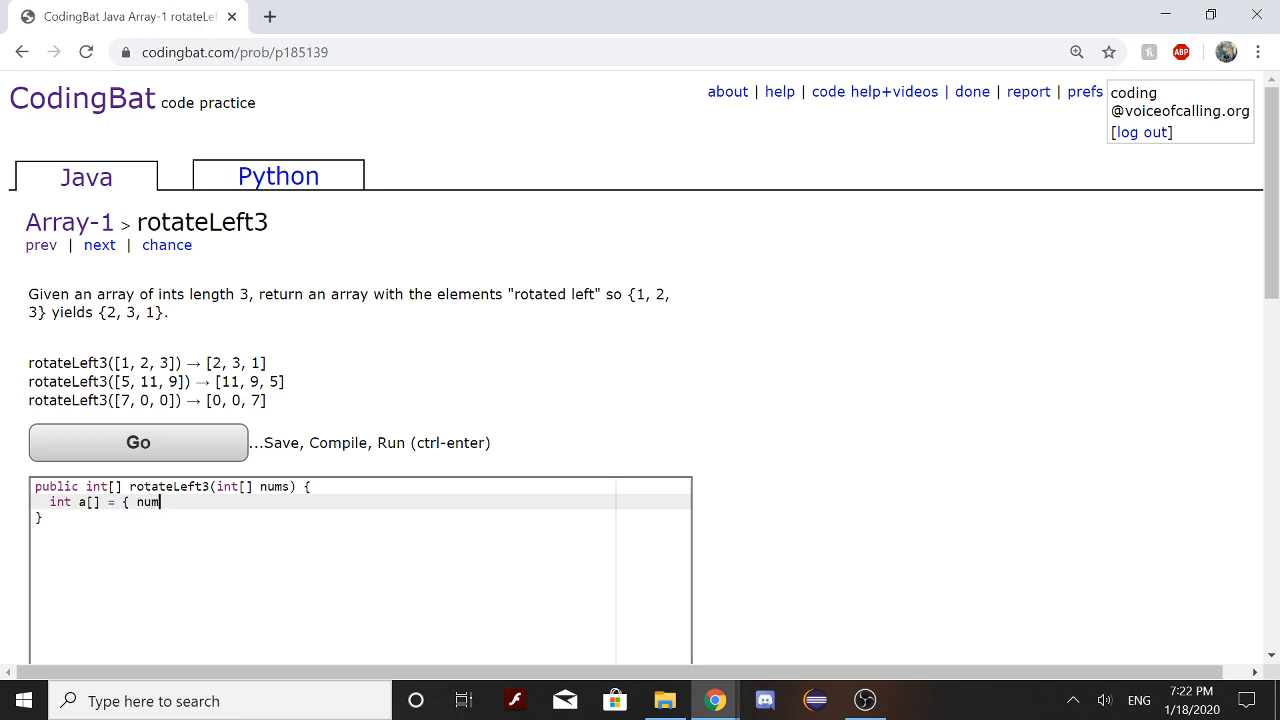
pyautogui.write('s')
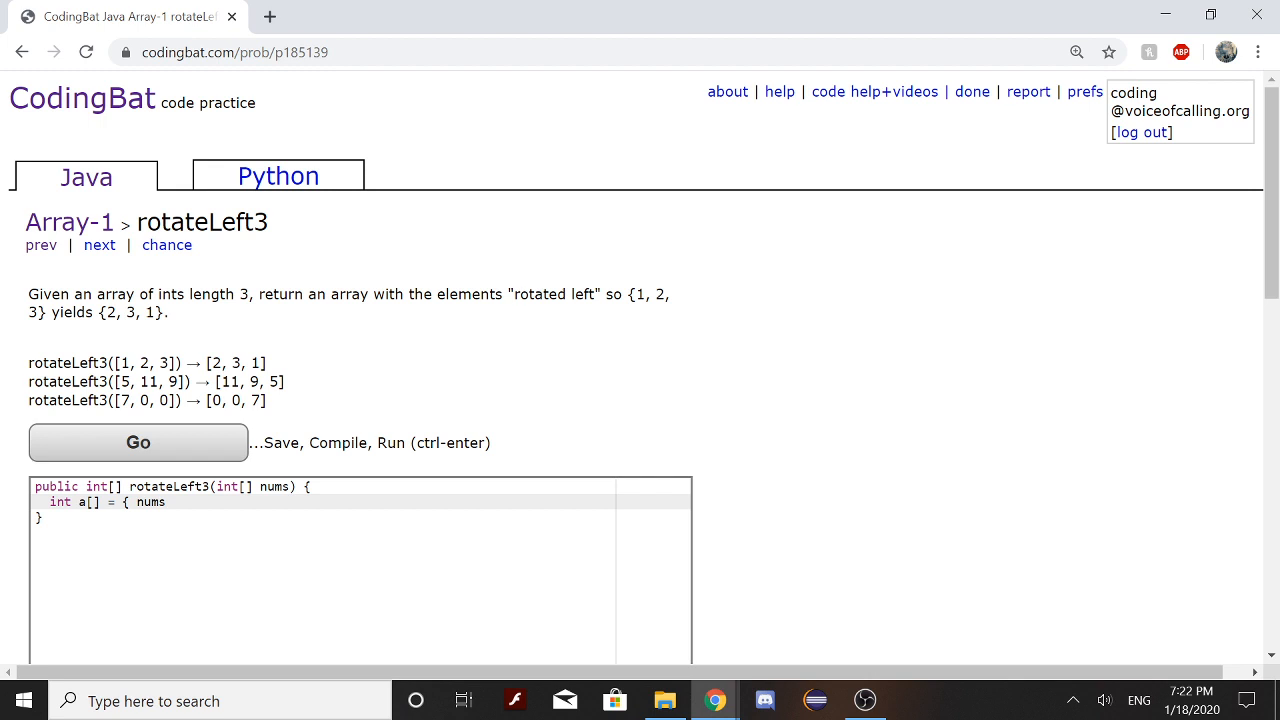
pyautogui.write('[1]')
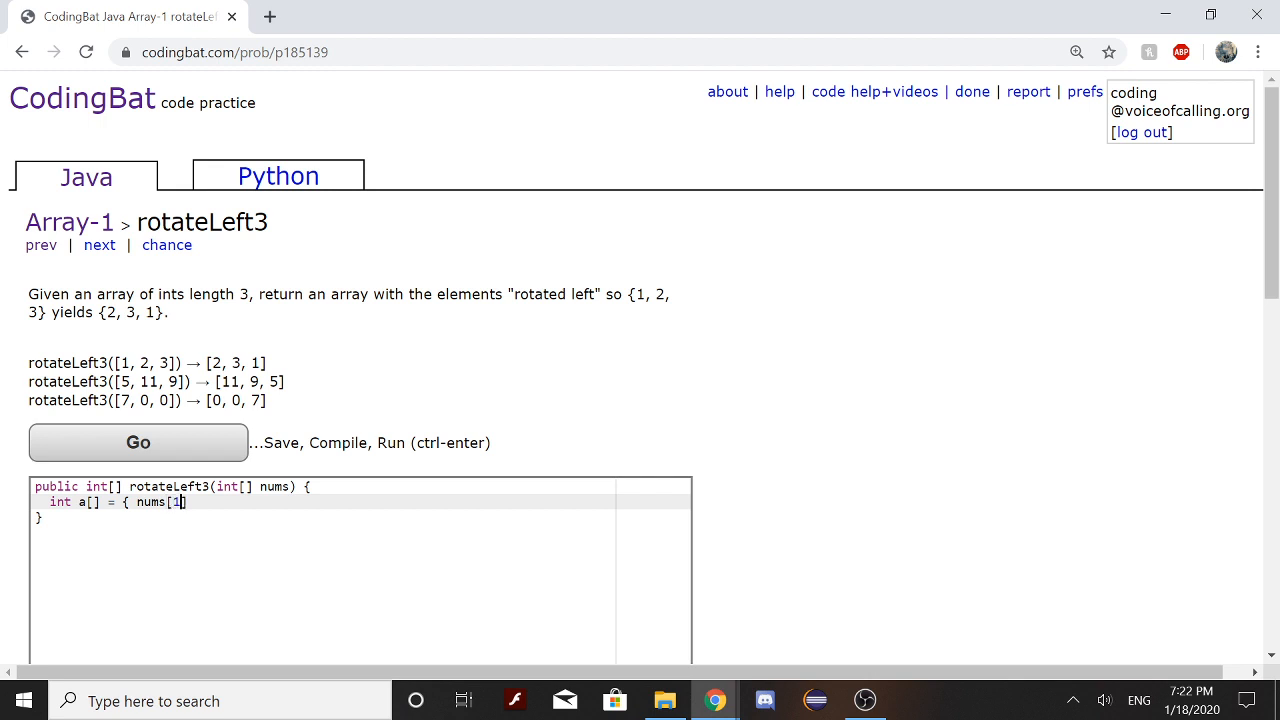
pyautogui.write('],')
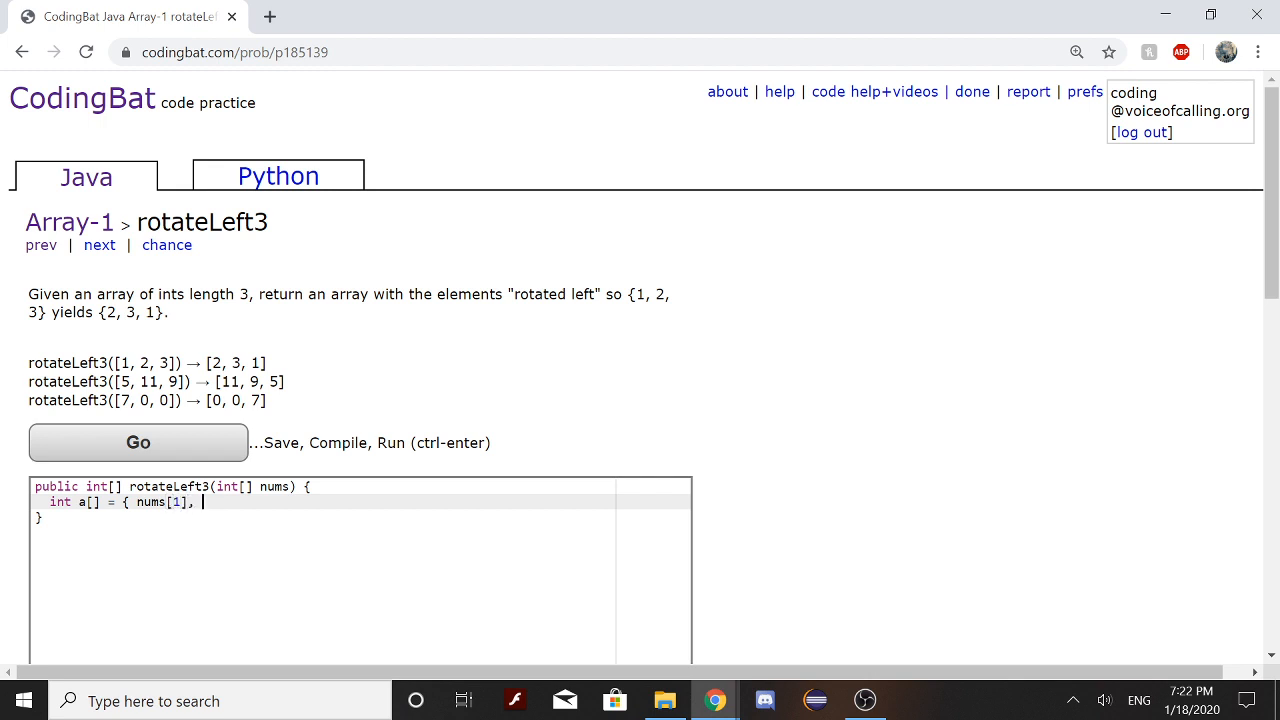
pyautogui.write('nums')
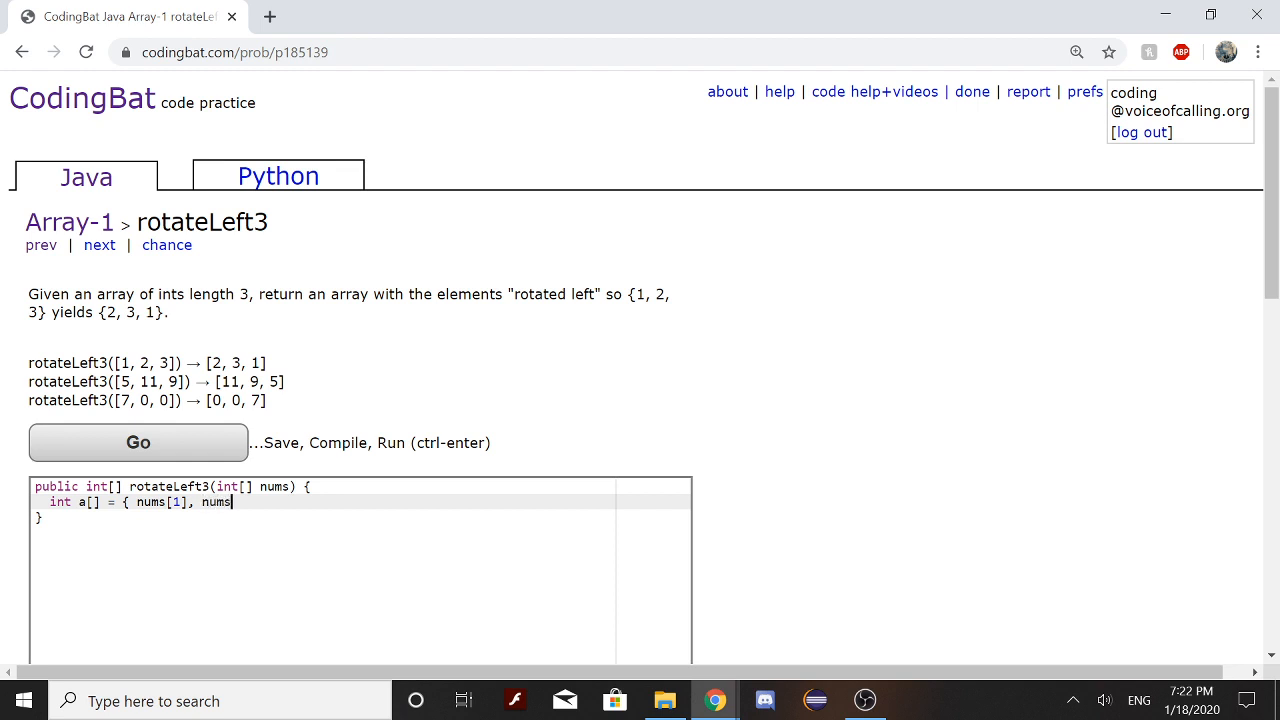
pyautogui.write('[2],')
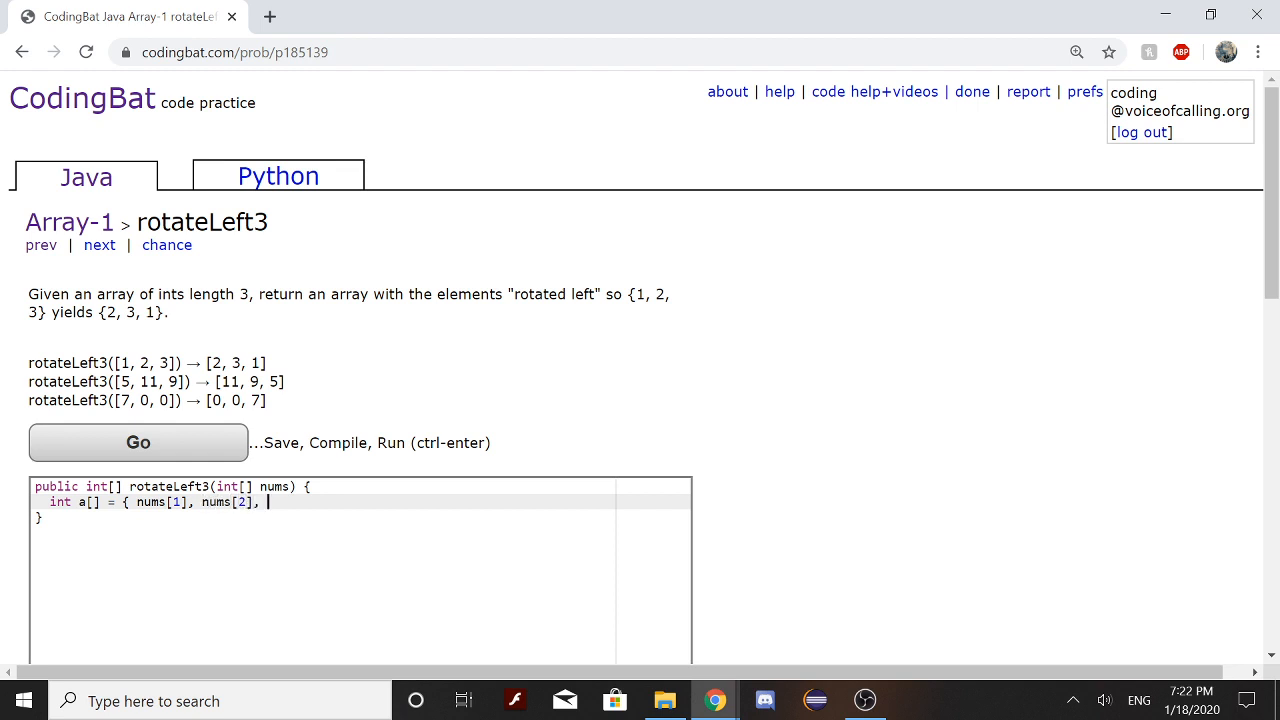
pyautogui.write('nums')
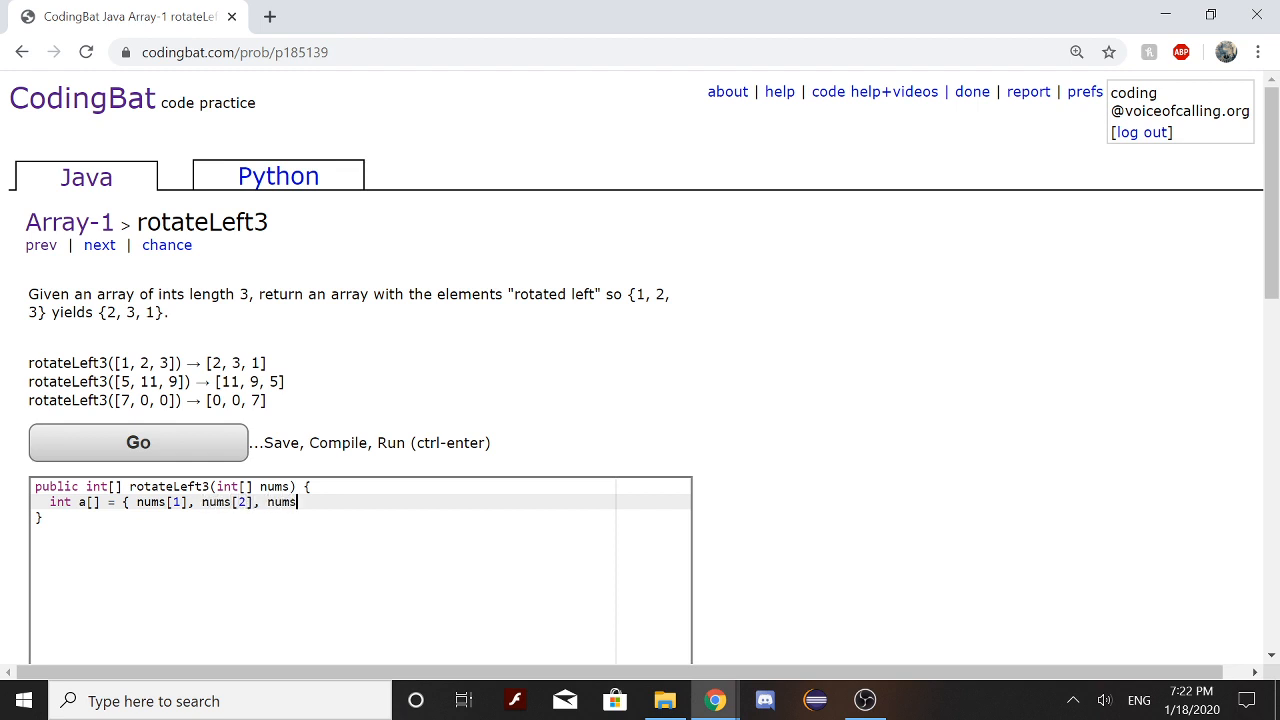
pyautogui.write('[0]};')
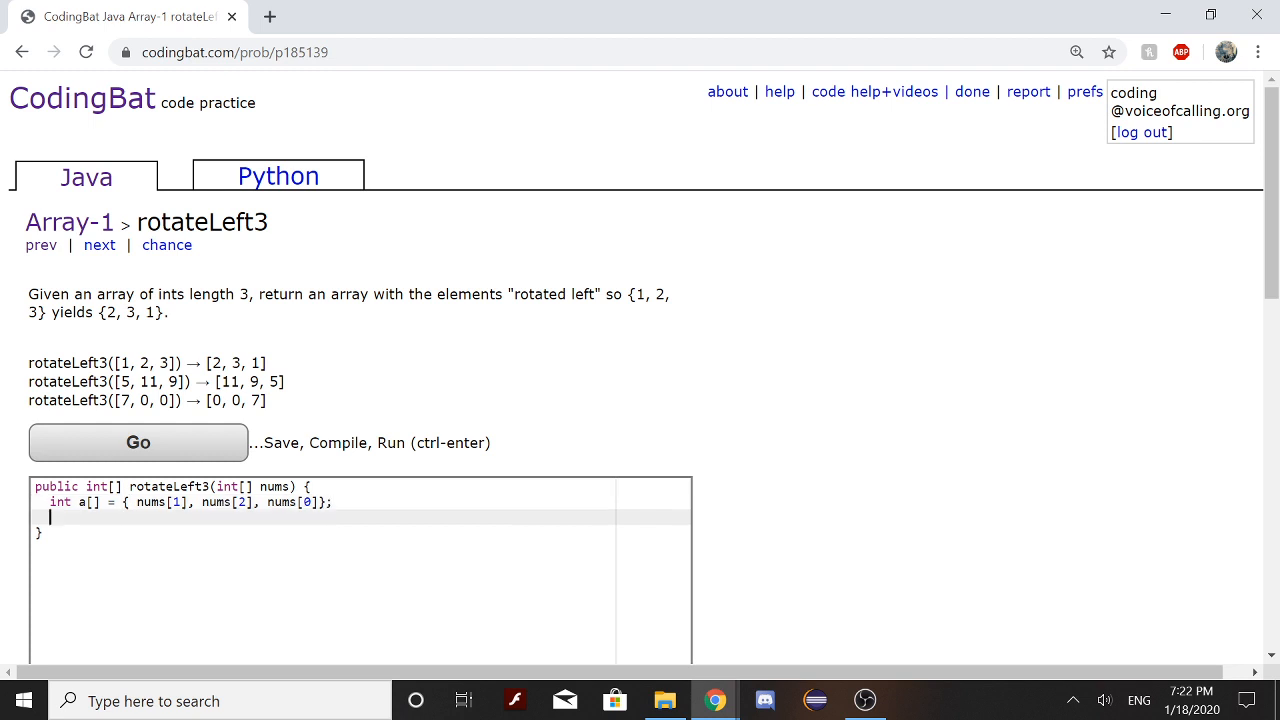
# Return a and run the tests, getting All Correct
pyautogui.write('r')
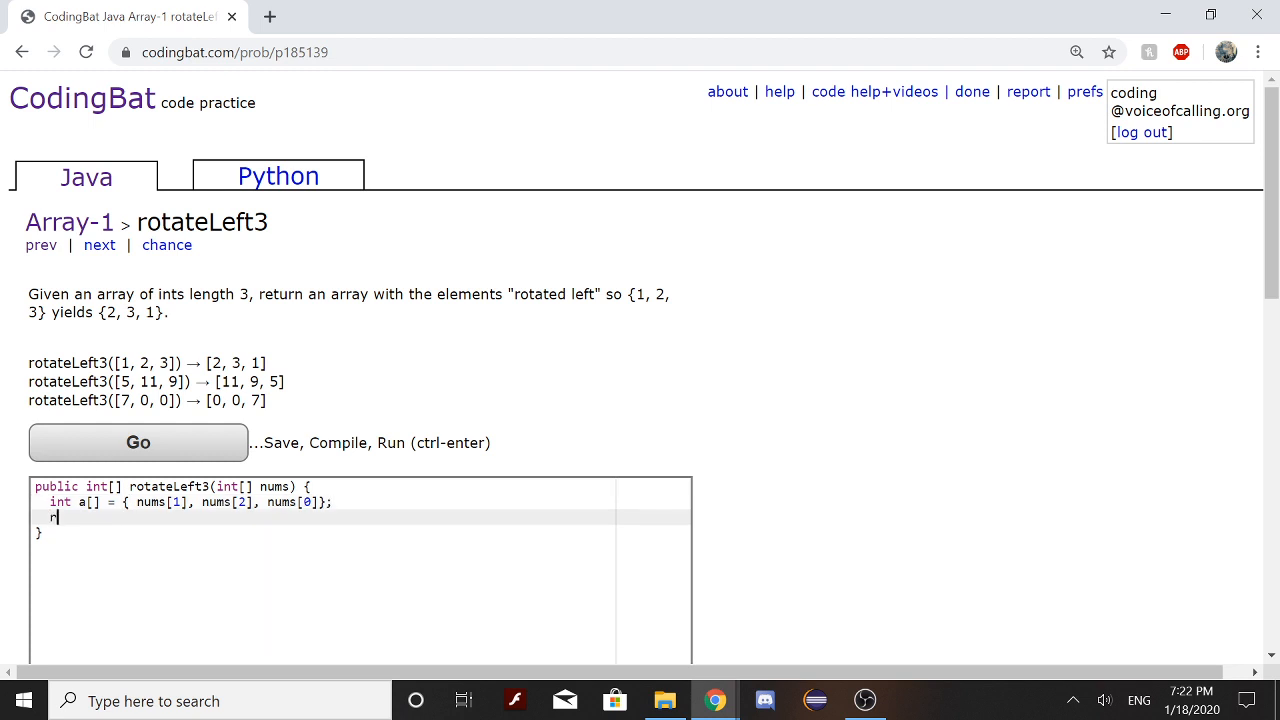
pyautogui.press('Backspace')
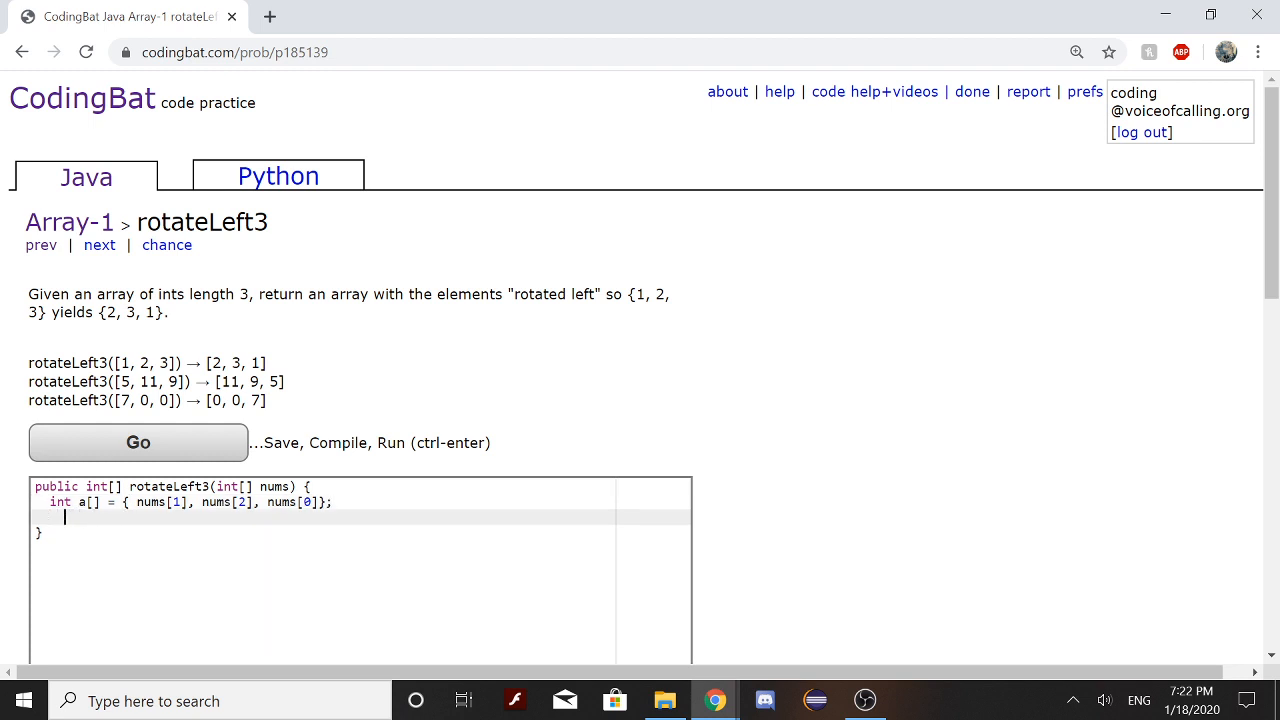
pyautogui.write('return a;')
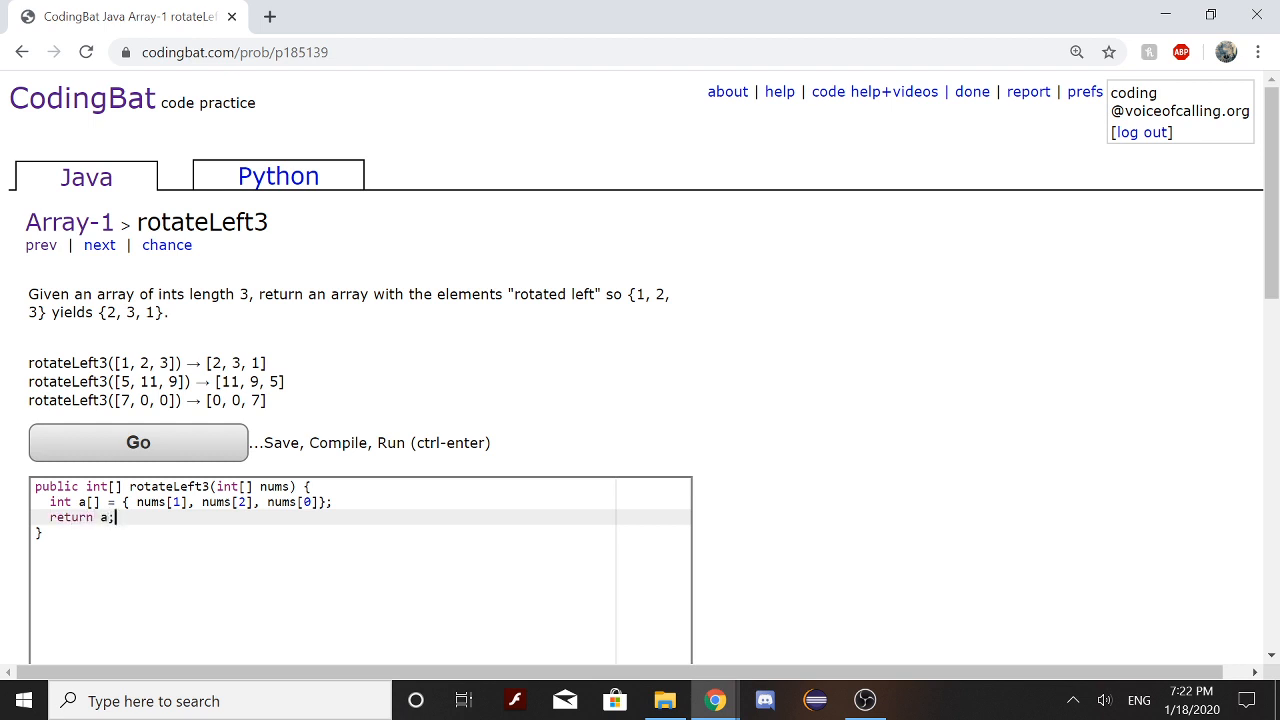
pyautogui.click(136, 444)
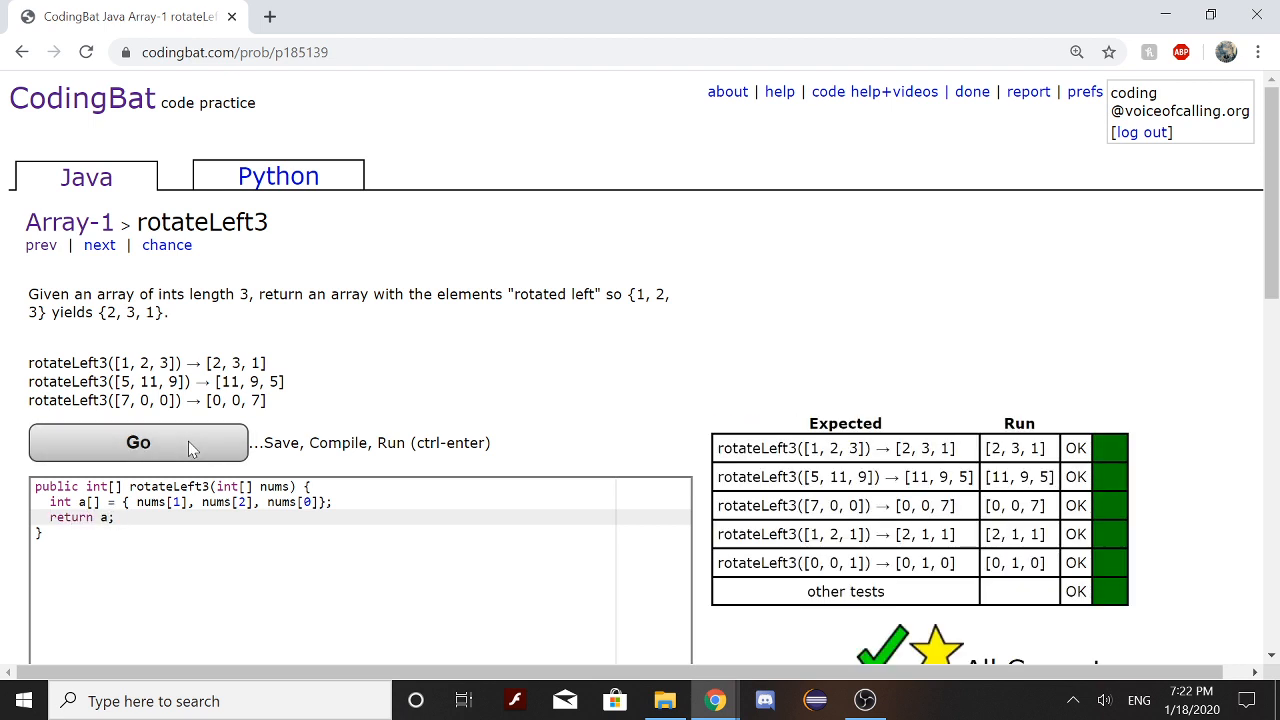
pyautogui.scroll(-3)
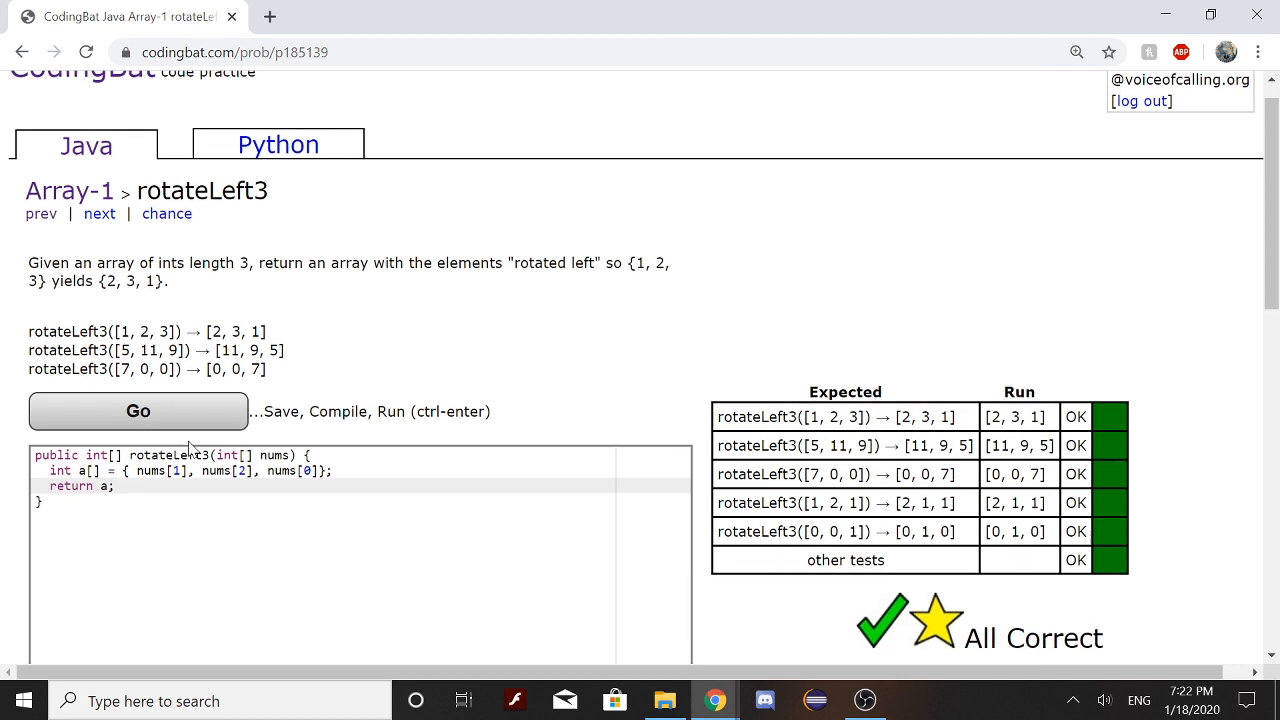